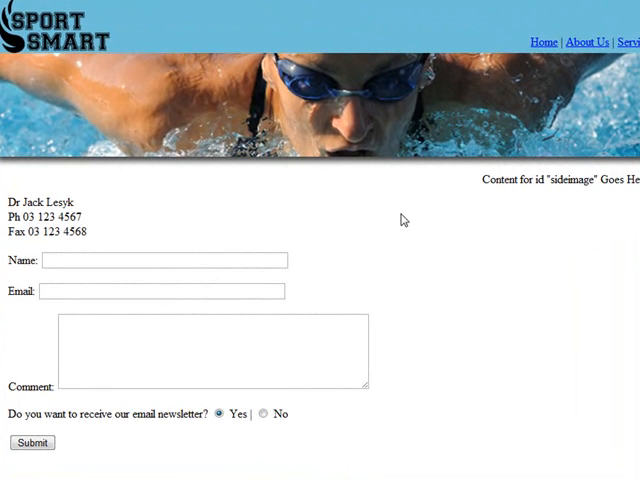
Fill in the form with name 'Bob the Bu8i' and comment 'hi there', submit it and review the echoed results
scroll(down, 3)
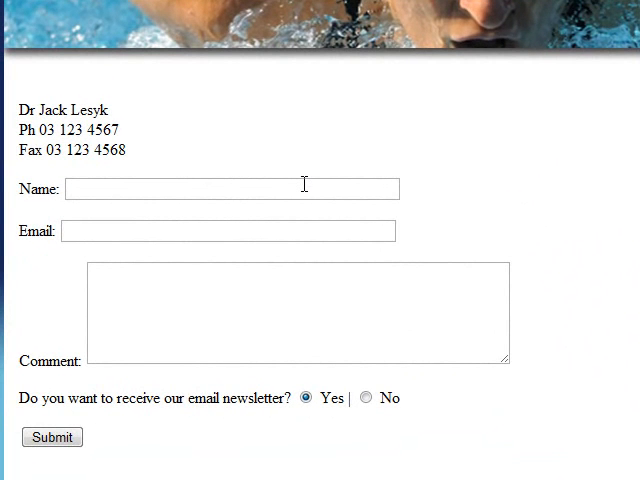
click(231, 188)
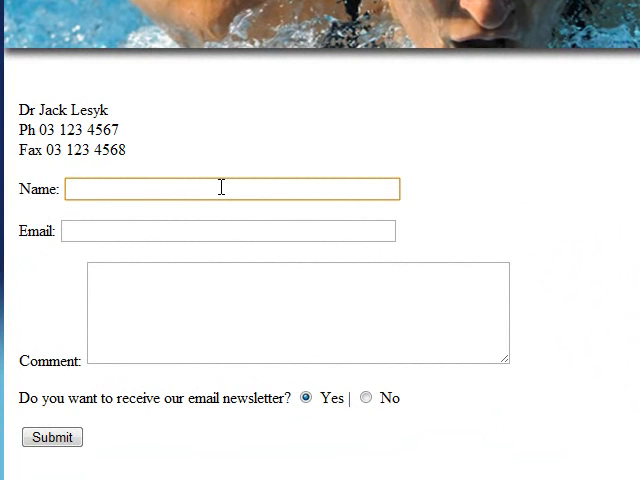
text(Bob the Bu8i)
click(228, 230)
text(pad@stac)
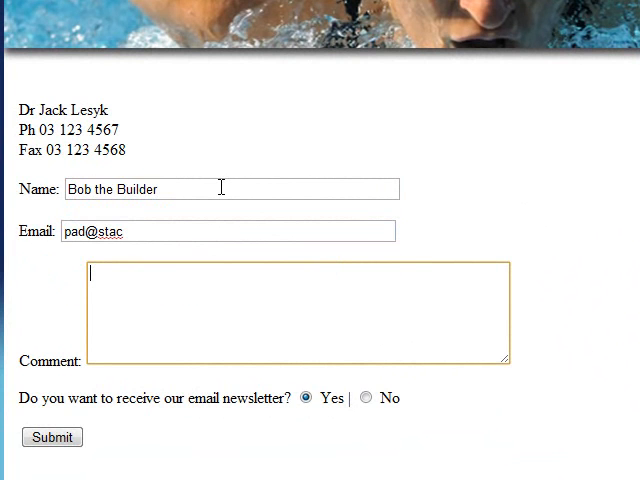
text(hi there)
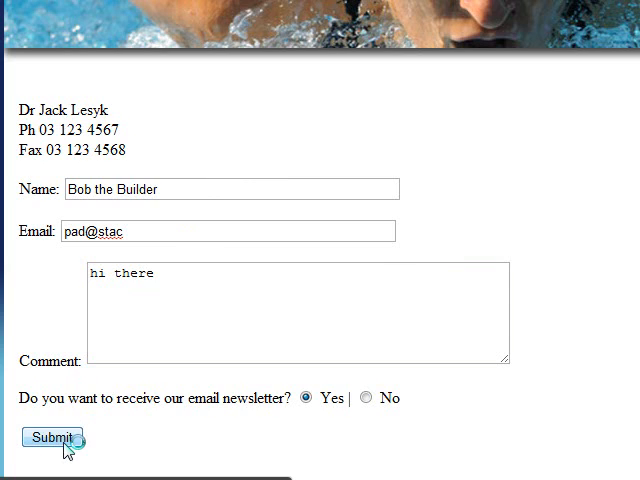
click(52, 438)
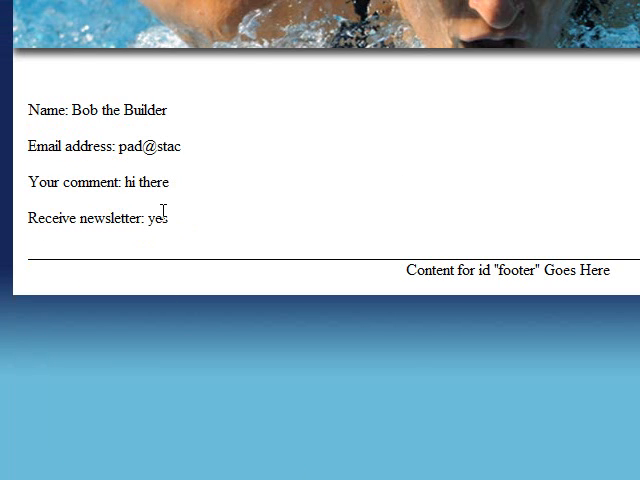
drag(30, 110, 168, 220)
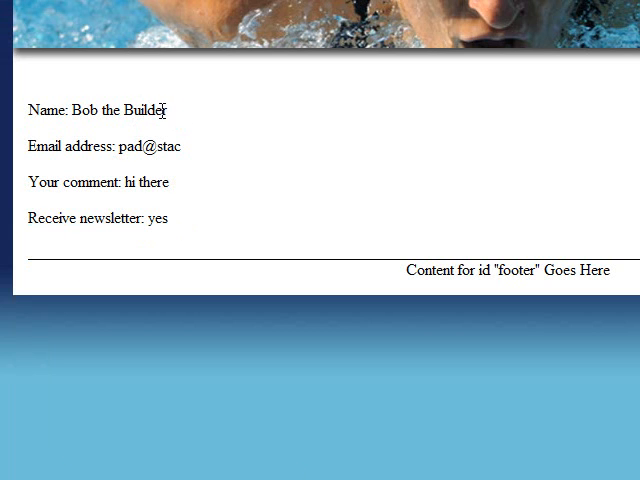
mouse_move(175, 117)
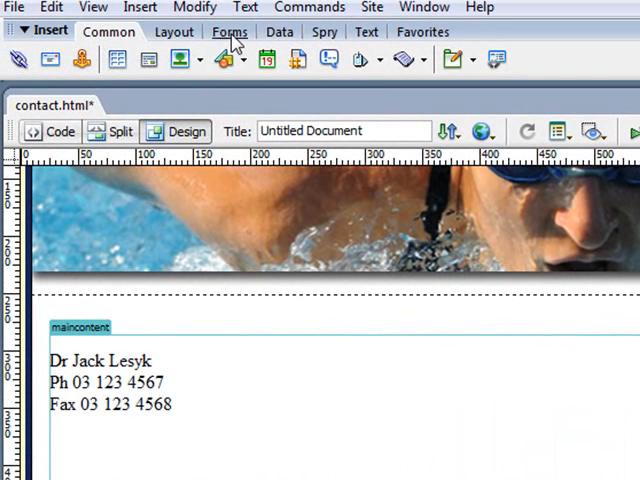
Insert an empty POST form named form1 below the fax number using the Forms Insert bar
click(228, 31)
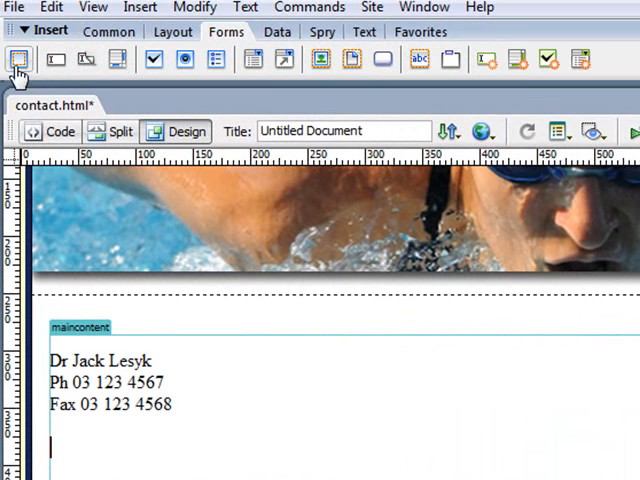
mouse_move(18, 59)
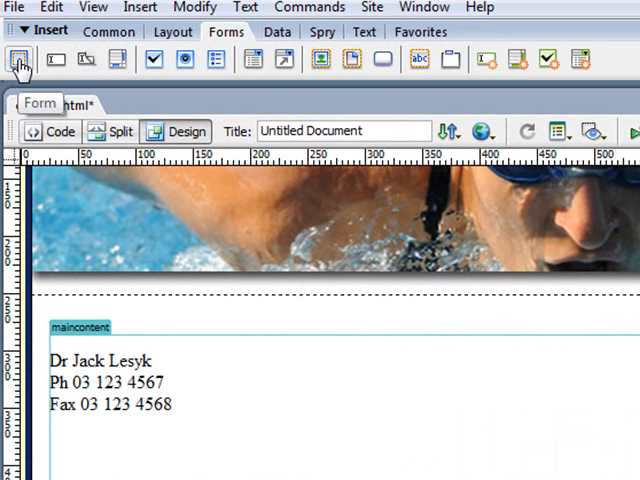
click(20, 60)
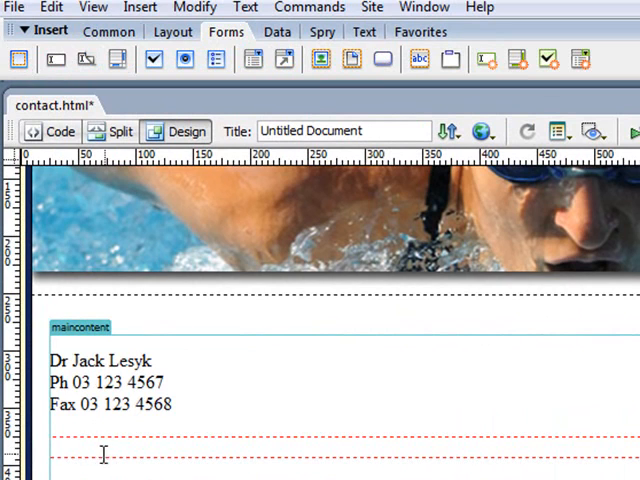
scroll(down, 3)
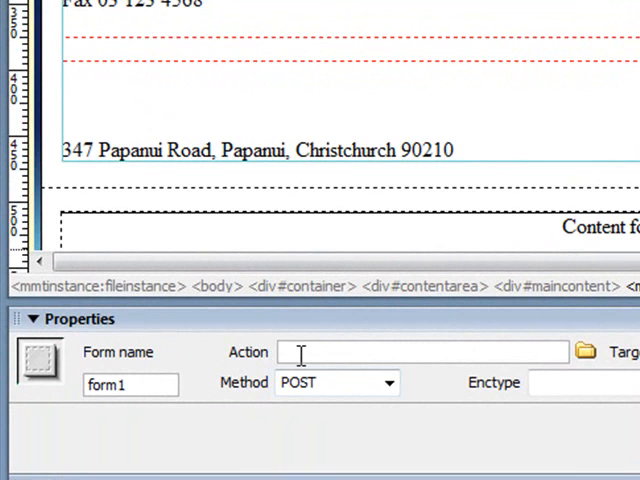
Set the form's Action to sendmail.php in the Properties panel
text(sendmail)
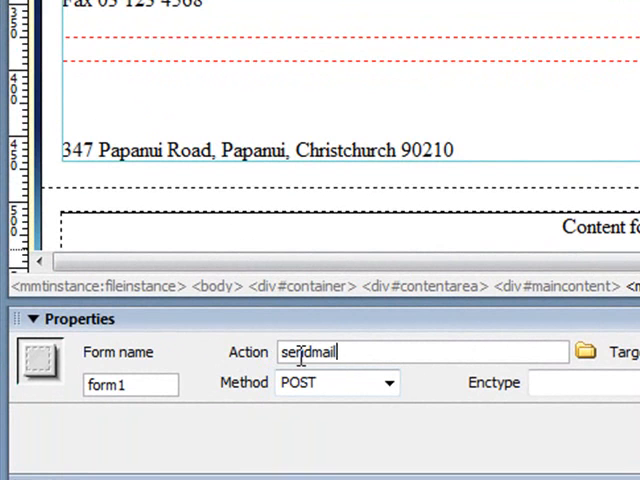
text(.php)
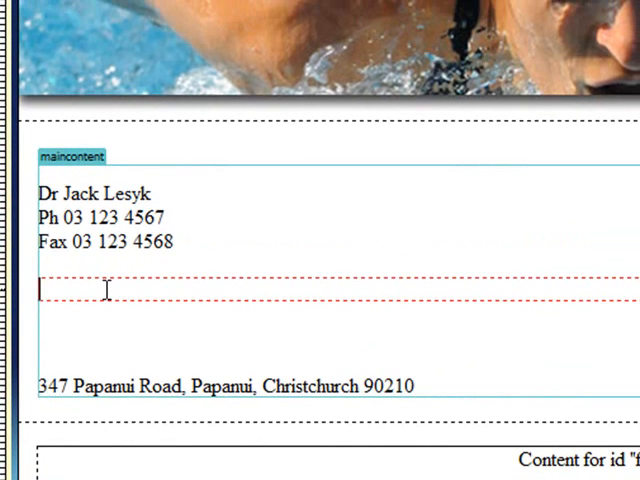
Add a 'Name:' label inside the form followed by a single-line text field
text(Nam)
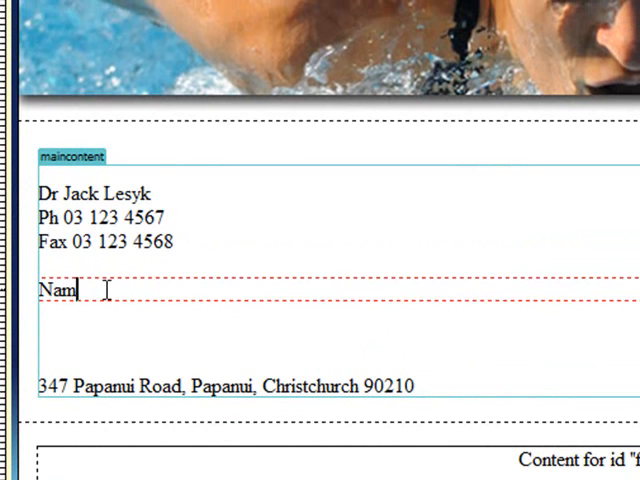
text(e:)
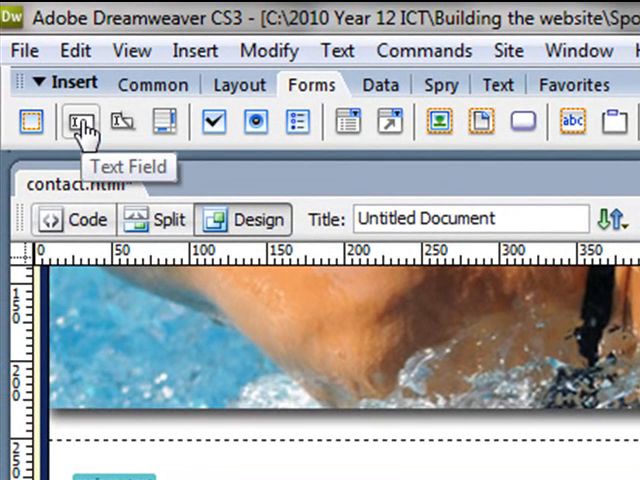
click(76, 122)
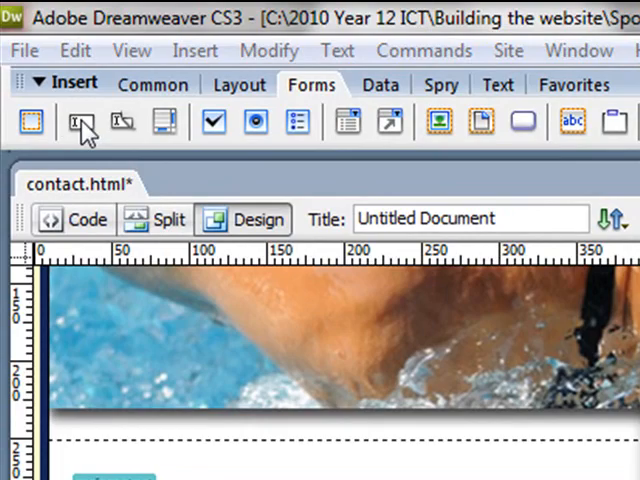
click(74, 121)
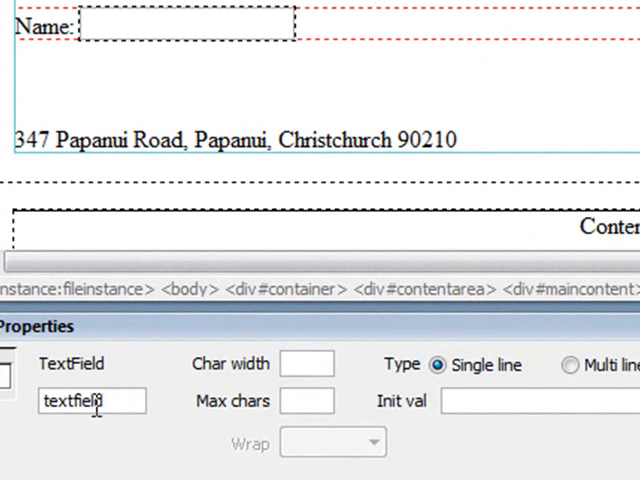
Name the field 'name' with Char width 50 and Max chars 50
text(name)
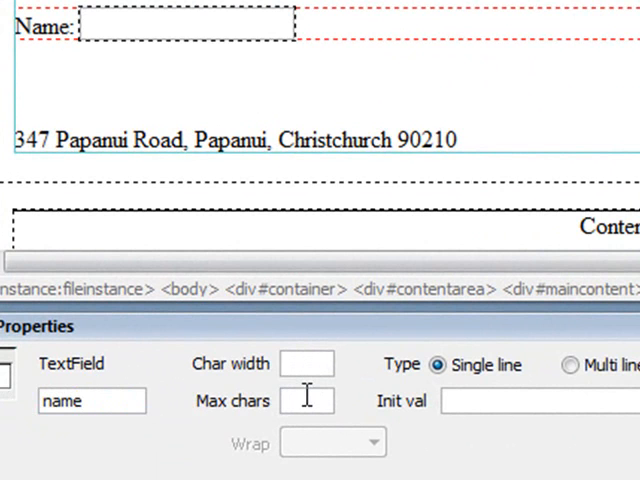
text(50)
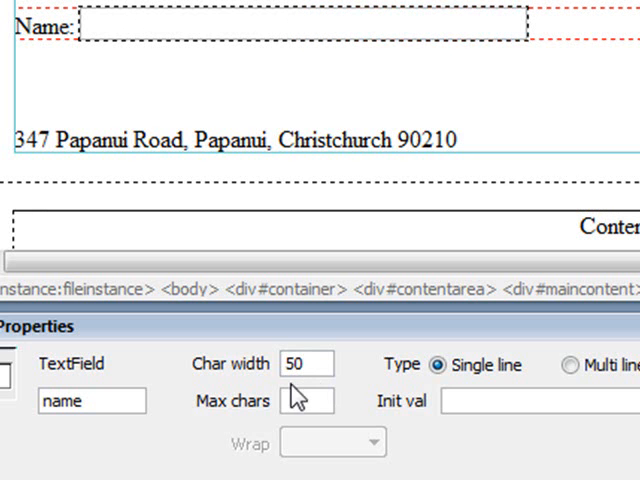
click(307, 401)
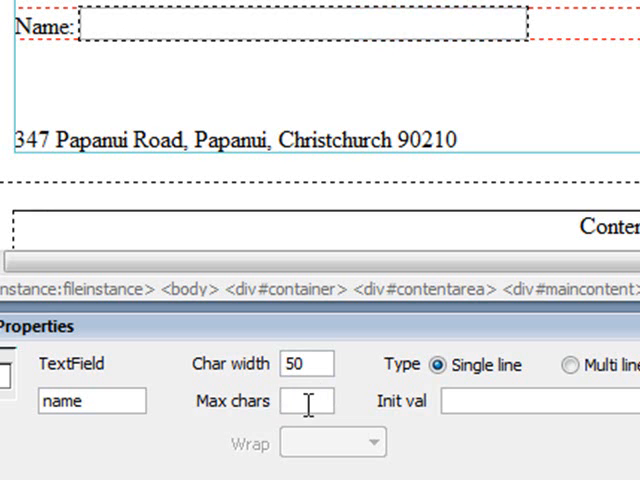
text(50)
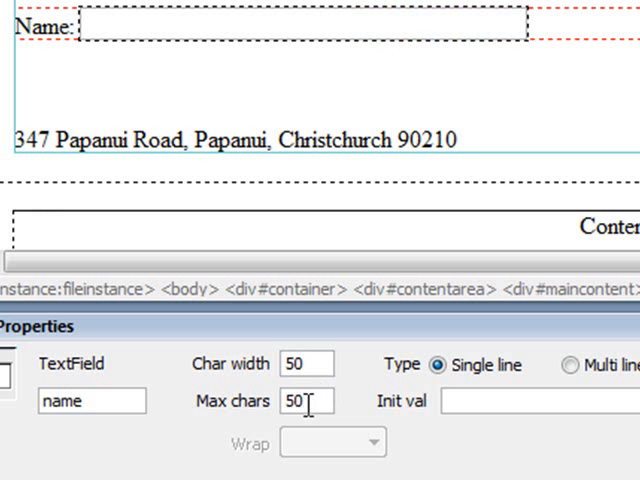
double_click(293, 401)
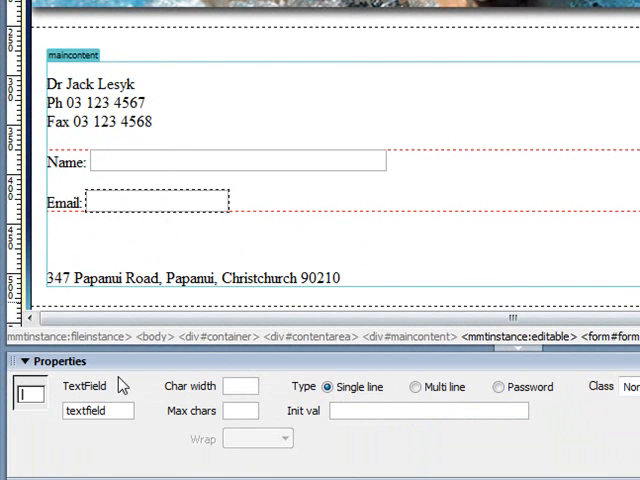
Rename the Email text field to 'email' and set its Char width to 50
triple_click(95, 411)
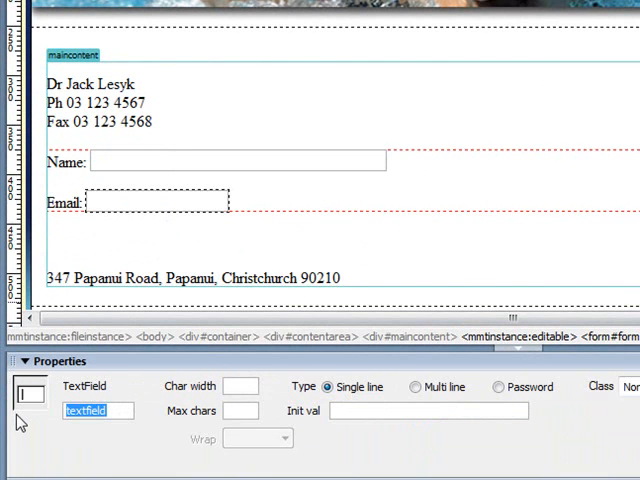
text(email)
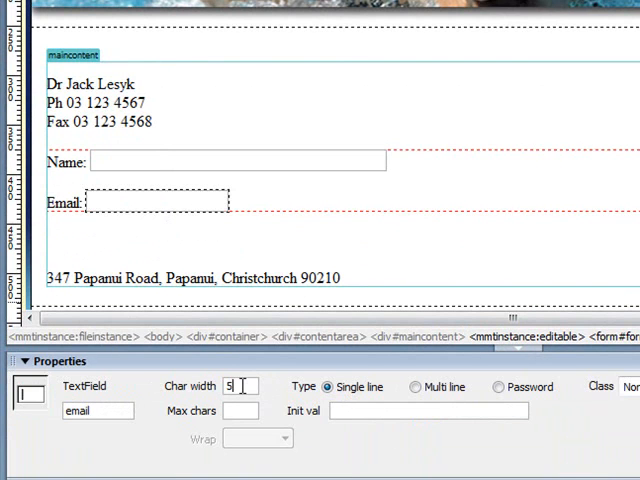
text(50)
click(98, 410)
text(comment)
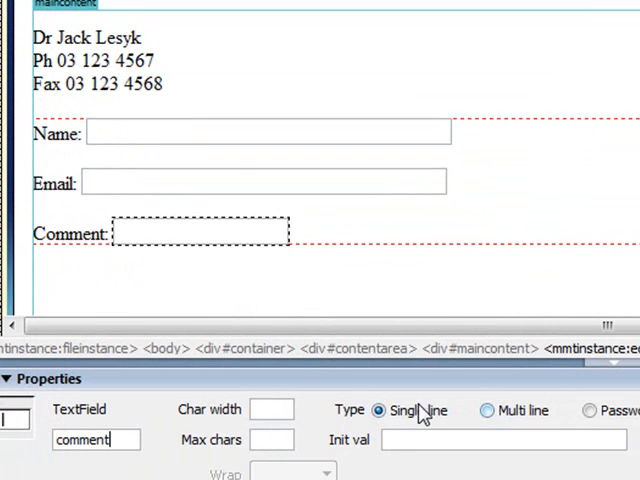
Make the comment field Multi line, 50 characters wide and 6 lines tall
click(487, 410)
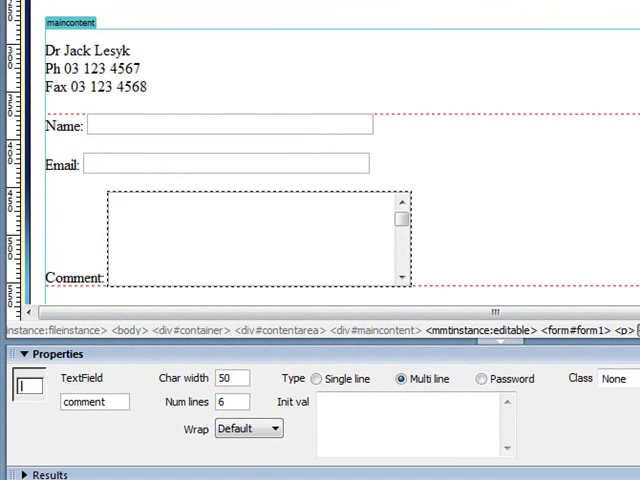
scroll(down, 3)
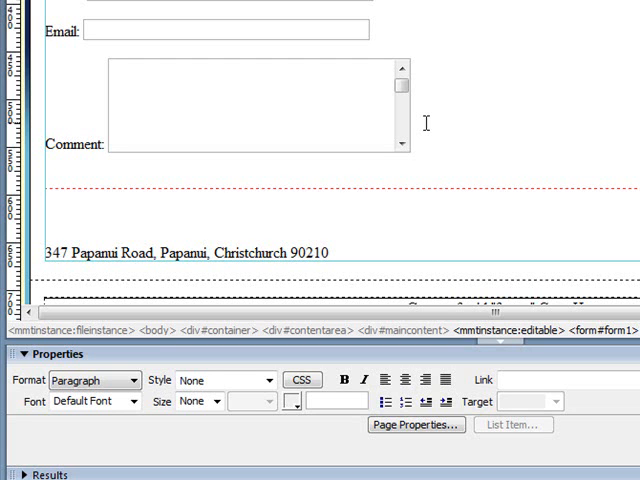
Add the question 'Would you like to receive our email newsletter?' with Yes and No radio buttons
text(Wouldl y)
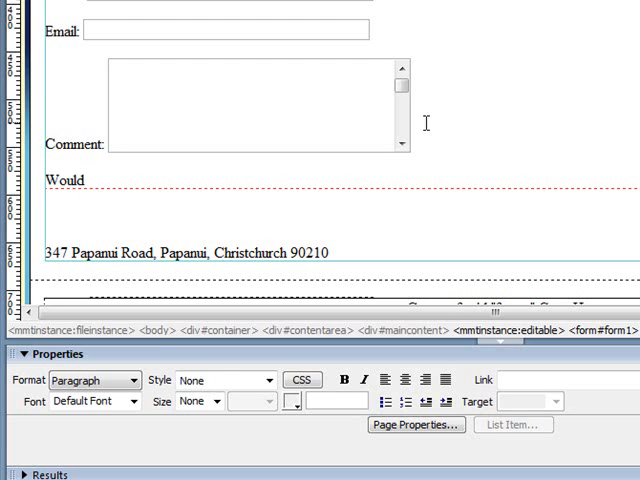
text(you like to receive)
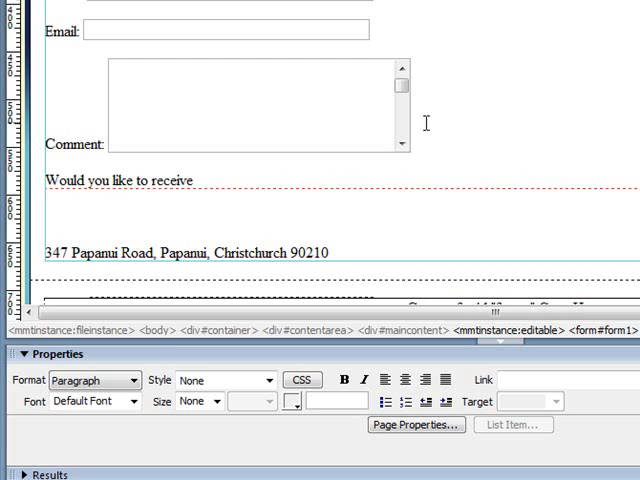
text(our email newsl)
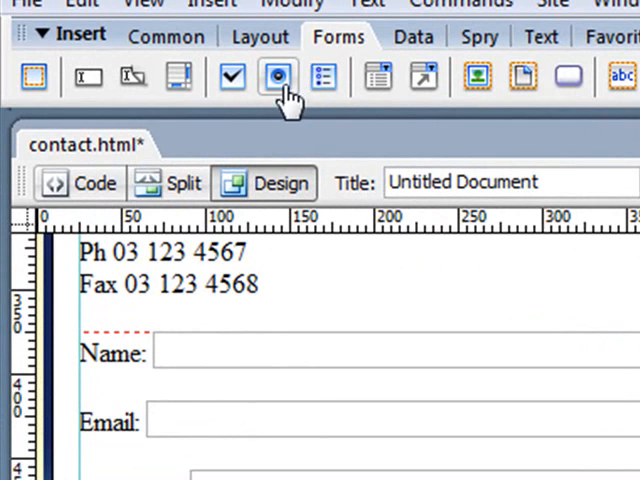
mouse_move(277, 77)
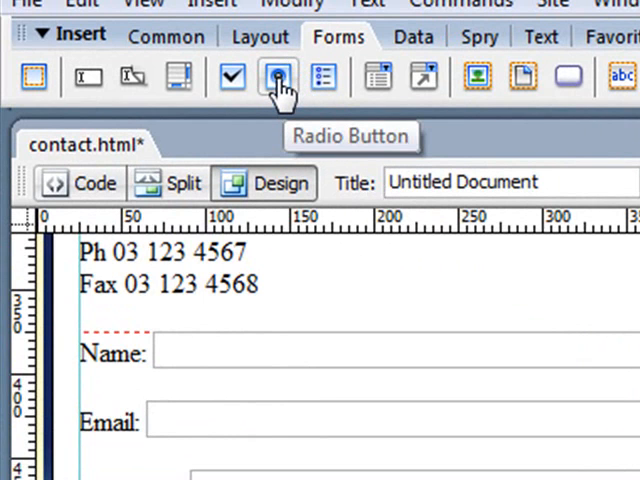
click(277, 76)
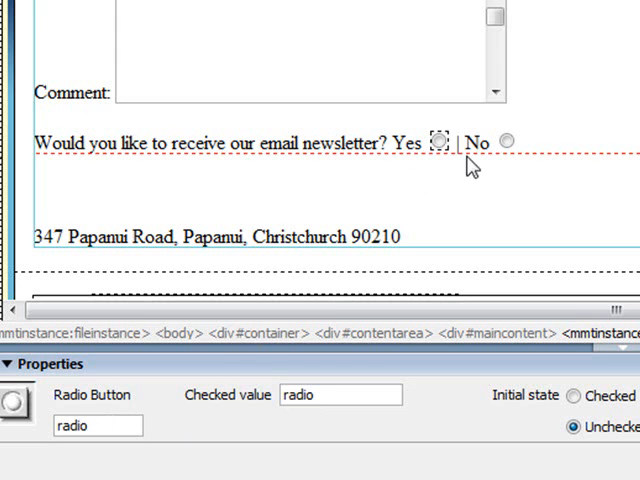
Name the Yes radio button 'newsletter' with Checked value yes
click(512, 140)
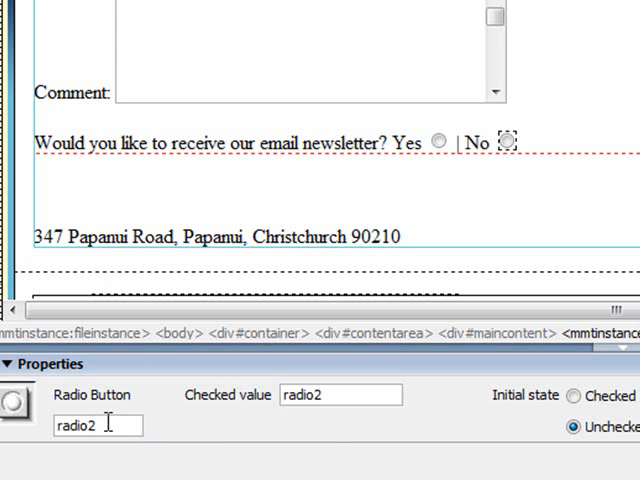
mouse_move(445, 147)
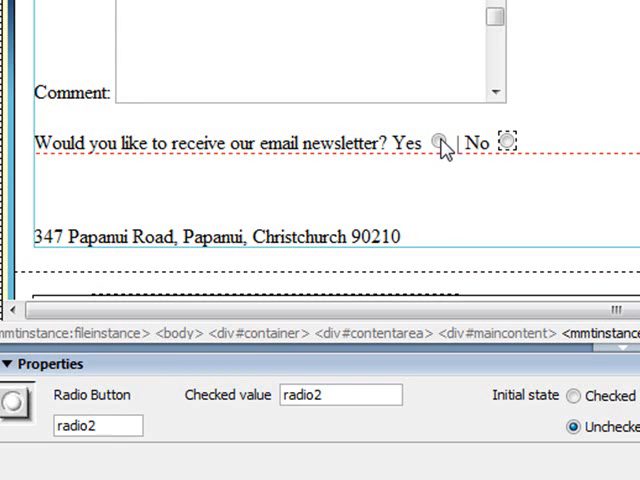
click(442, 140)
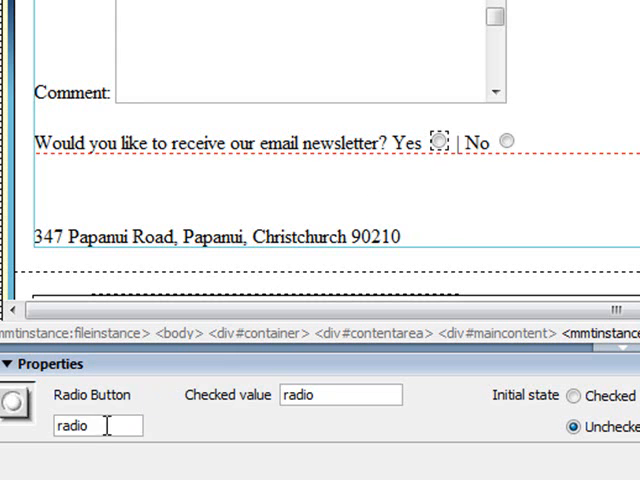
text(n)
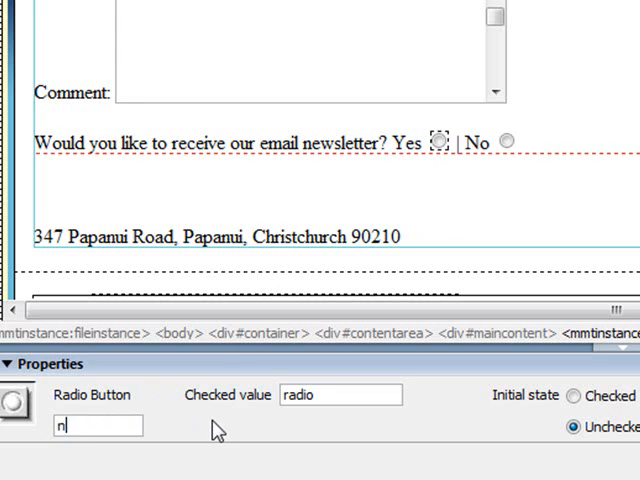
text(ewsletter)
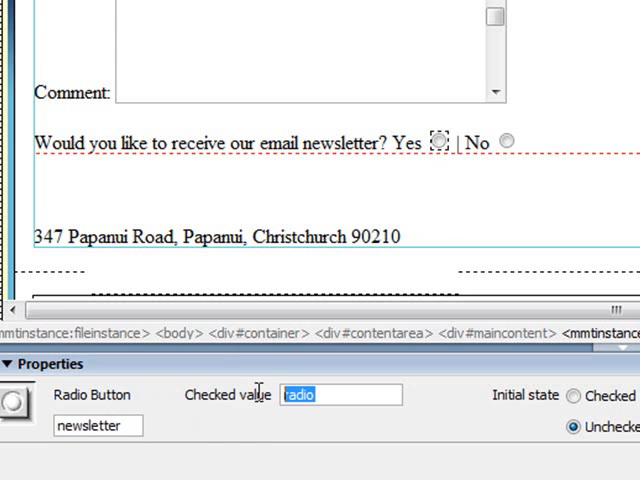
mouse_move(257, 400)
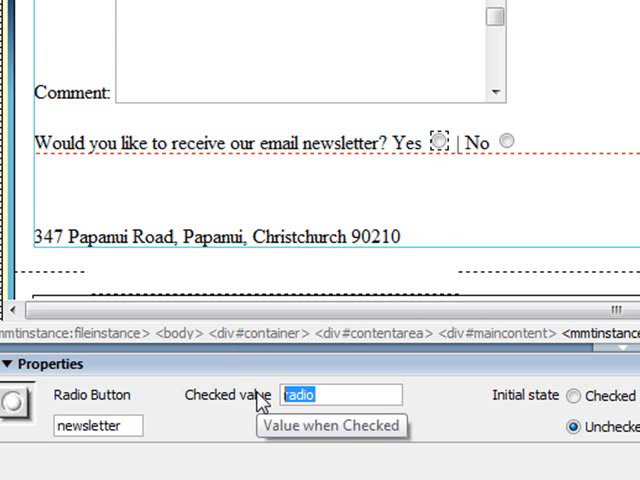
text(yes)
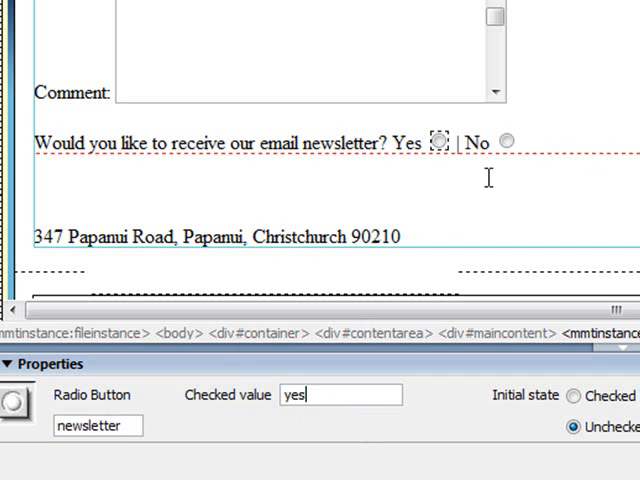
Name the No radio button 'newsletter' with value no and Initial state Checked
click(510, 140)
text(n)
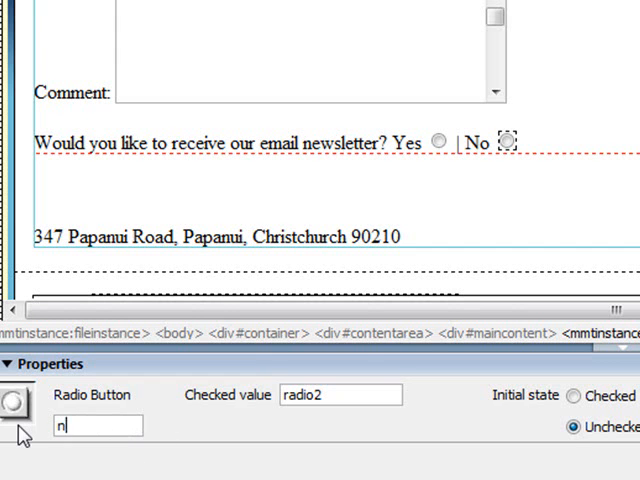
text(ewsletter)
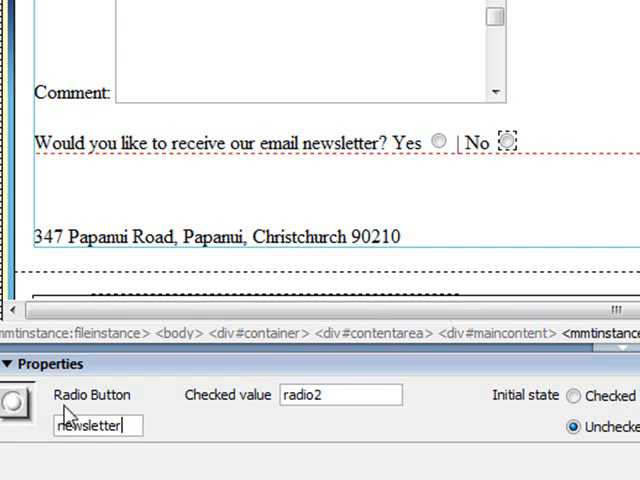
text(no)
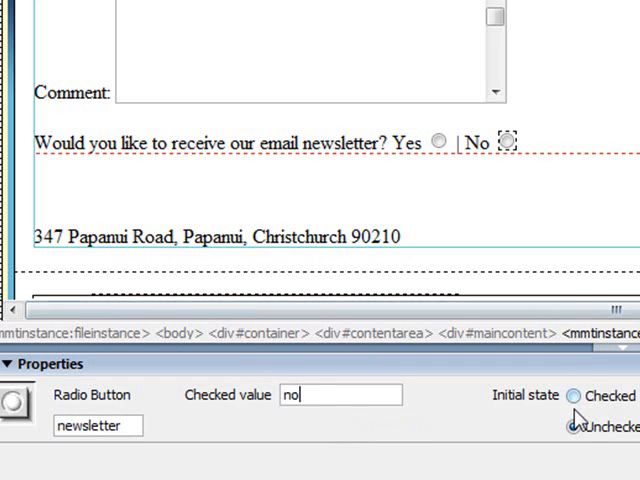
click(573, 427)
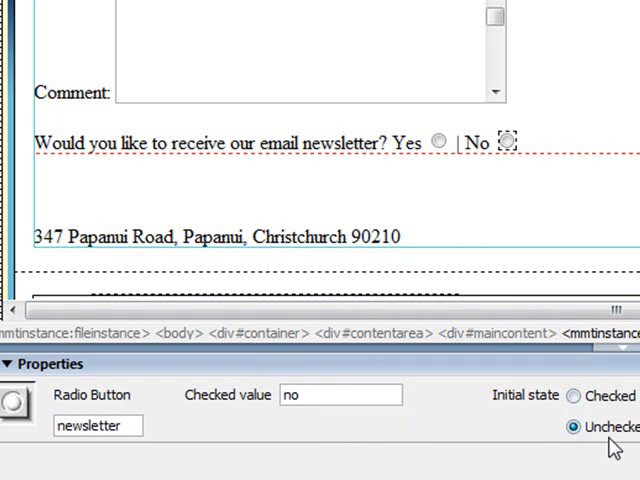
click(572, 396)
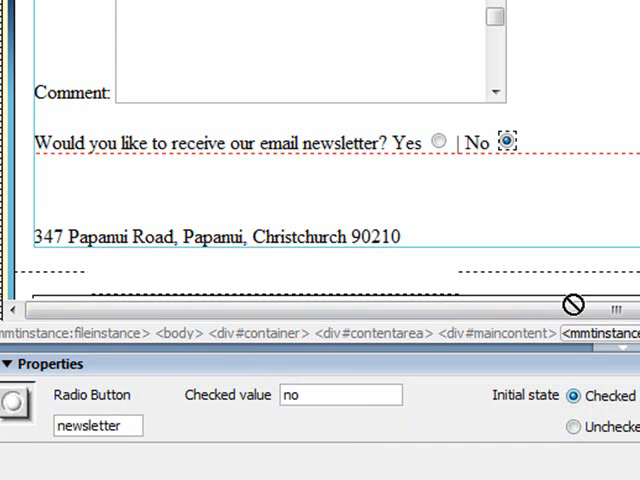
mouse_move(515, 145)
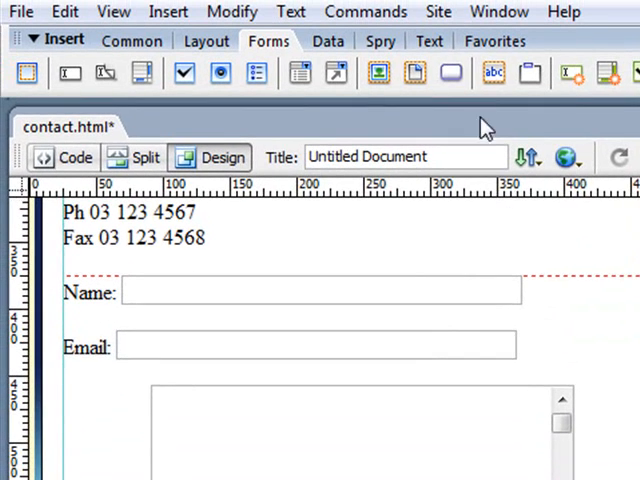
mouse_move(450, 72)
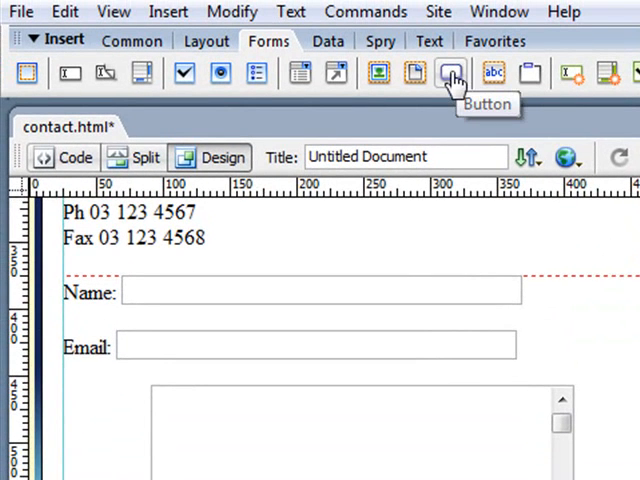
Insert a Submit button below the newsletter question and edit its label
click(451, 73)
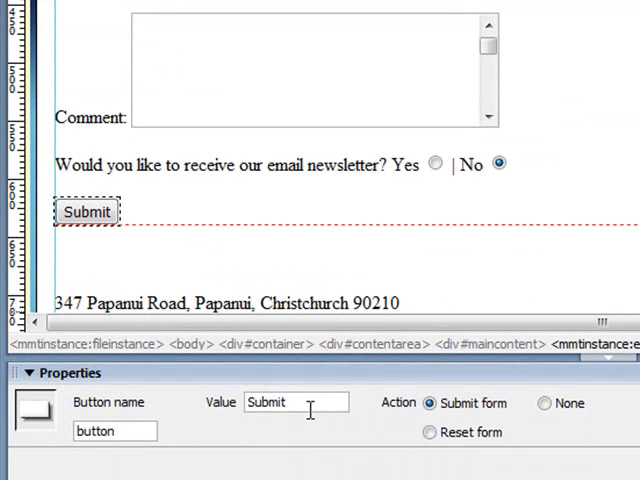
click(295, 402)
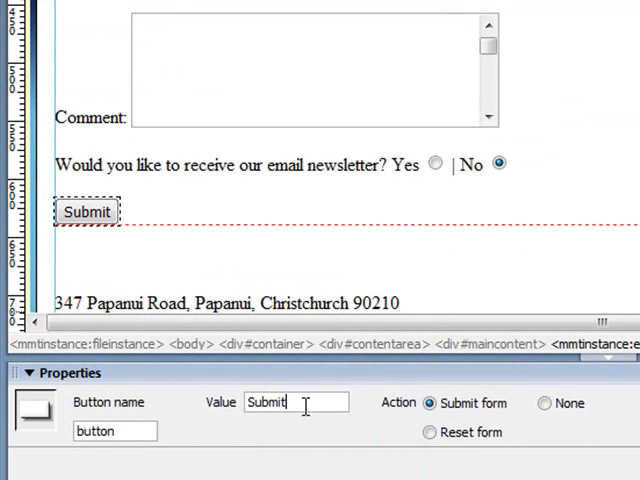